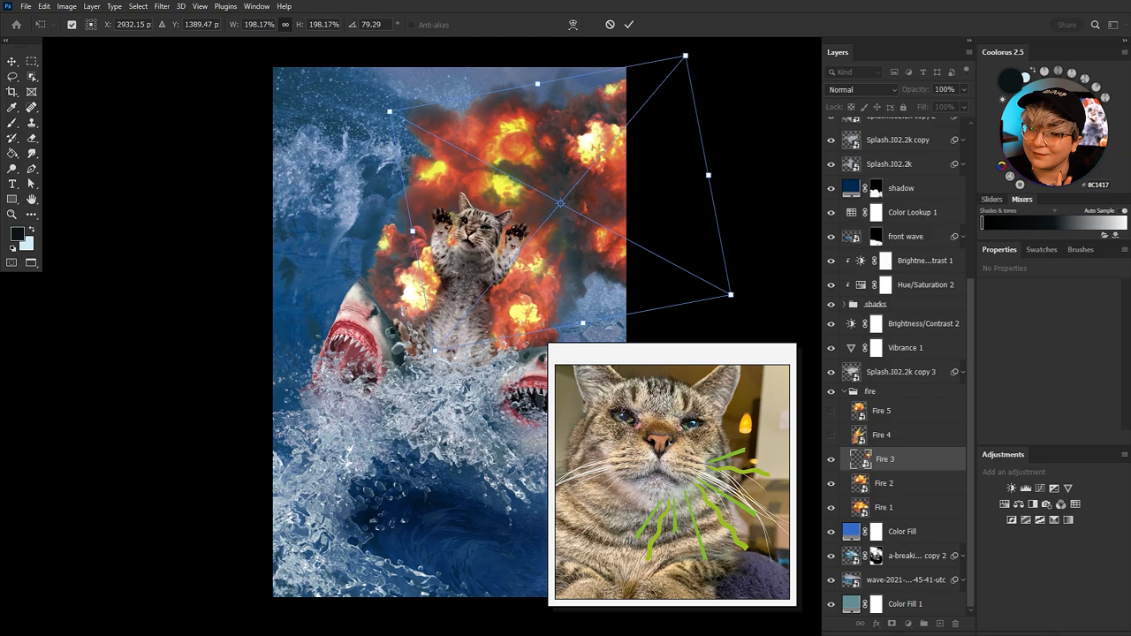
- Right-click the canvas to bring up transform options for the fire pieces behind the cat
{"action": "right_click", "coordinate": [407, 203]}
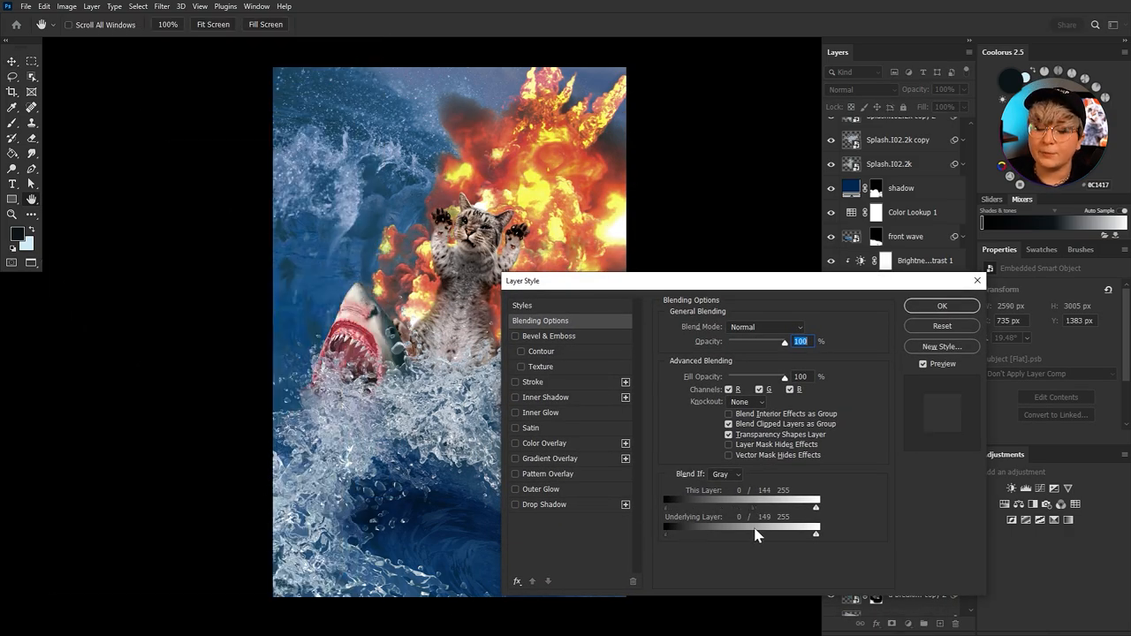
- Set the fire layer to Lighten blend mode with Blend If black at 212, and confirm
{"action": "left_click", "coordinate": [942, 305]}
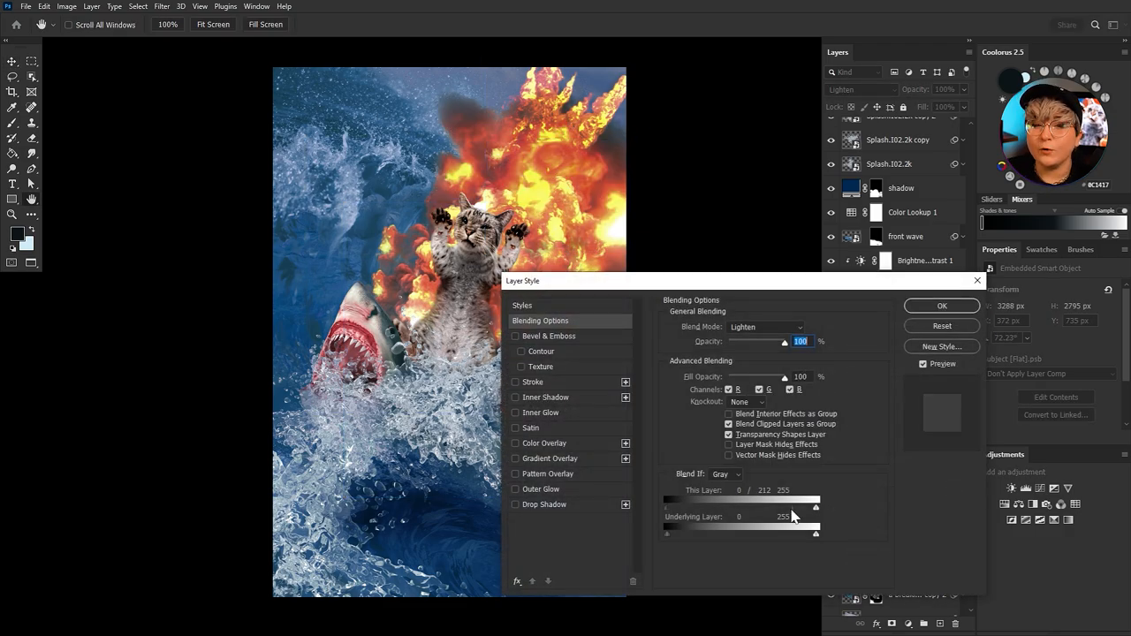
{"action": "left_click", "coordinate": [942, 306]}
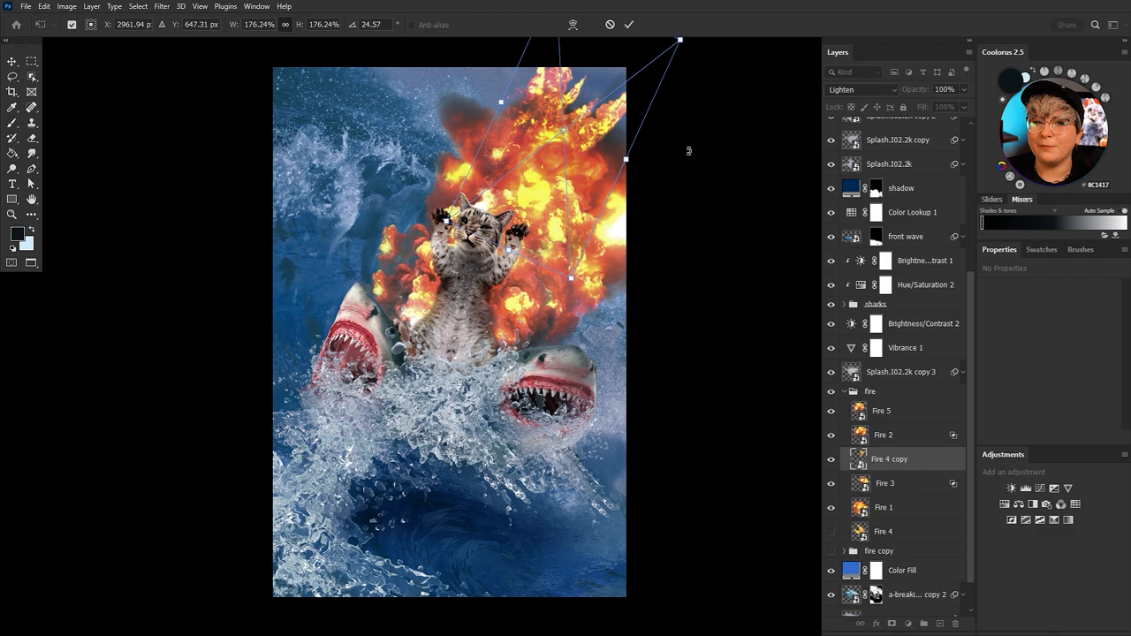